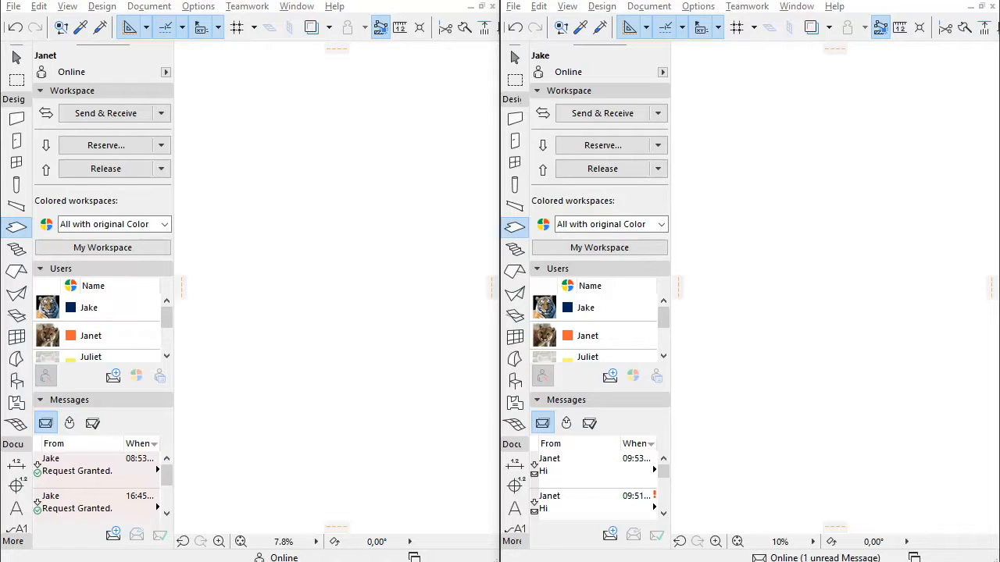
{"action": "mouse_move", "coordinate": [143, 144]}
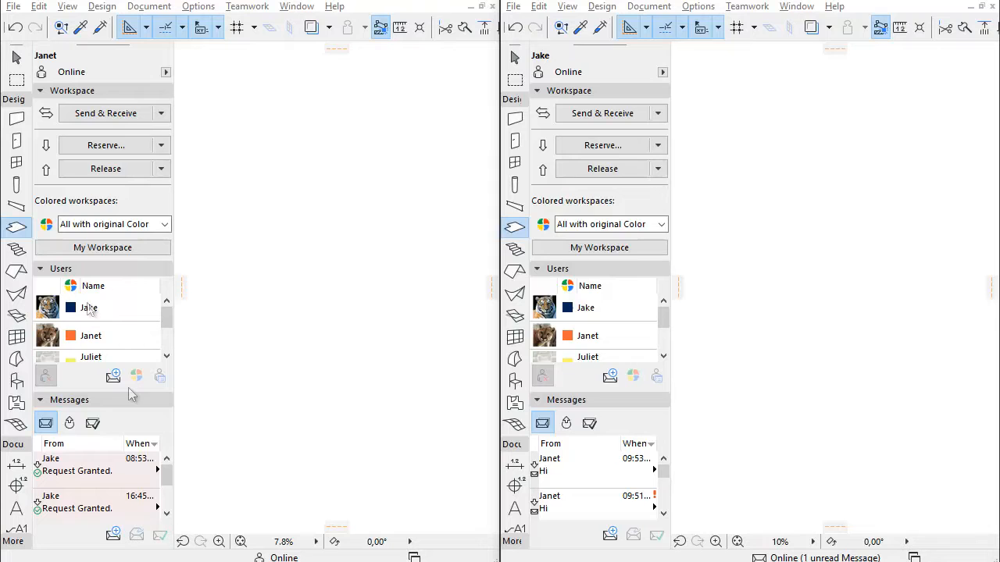
{"action": "mouse_move", "coordinate": [597, 78]}
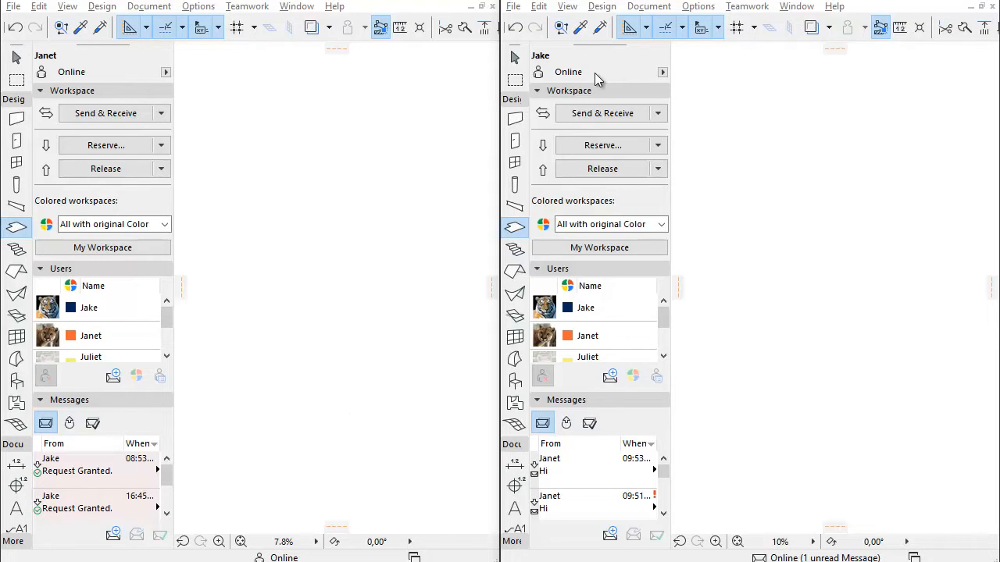
{"action": "mouse_move", "coordinate": [578, 72]}
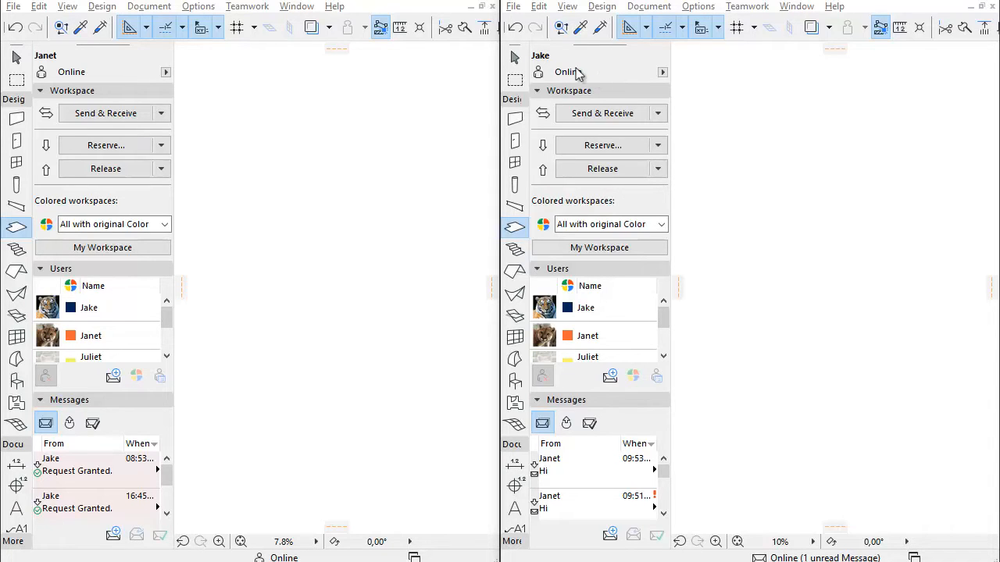
Bring up the Library Manager in both Janet's and Jake's project windows via File > Libraries and Objects.
{"action": "left_click", "coordinate": [13, 6]}
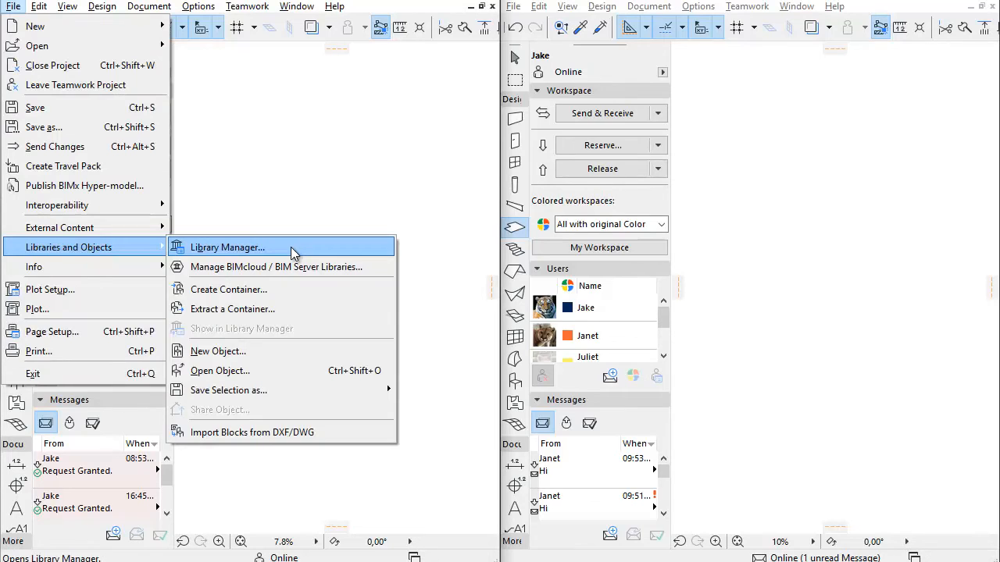
{"action": "left_click", "coordinate": [228, 247]}
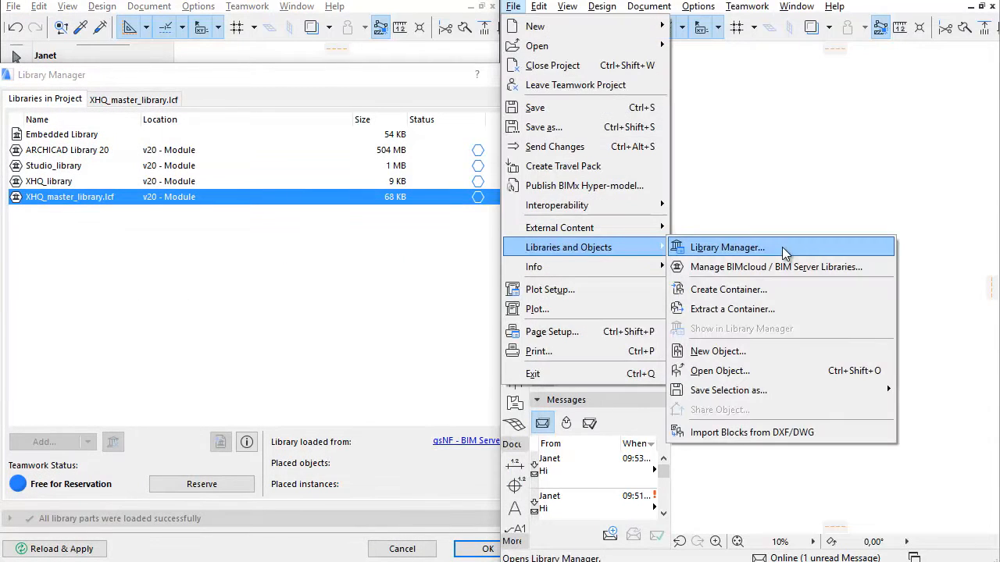
{"action": "left_click", "coordinate": [728, 247]}
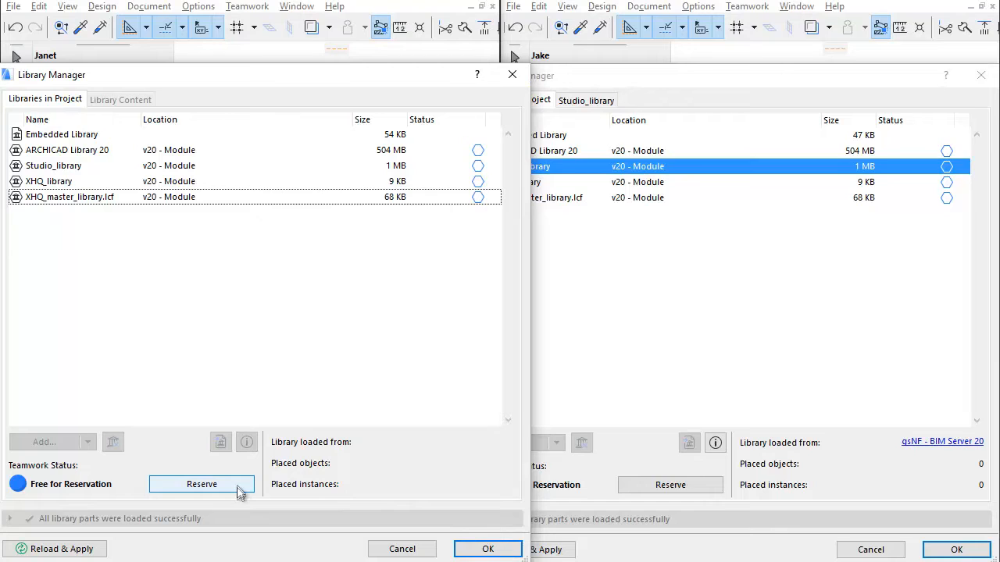
Reserve the project libraries for Janet under Teamwork Status so Jake sees them reserved.
{"action": "left_click", "coordinate": [201, 485]}
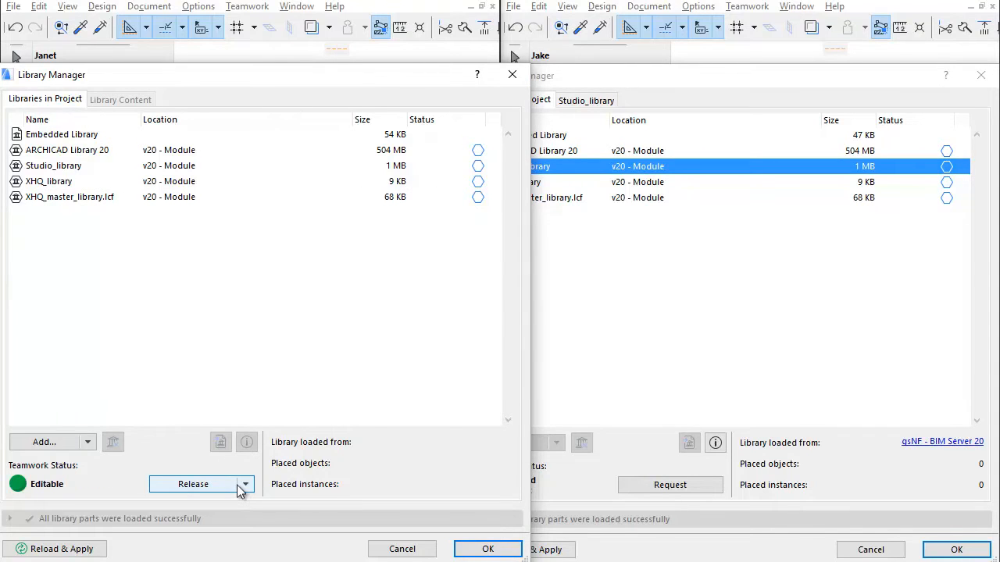
{"action": "mouse_move", "coordinate": [59, 499]}
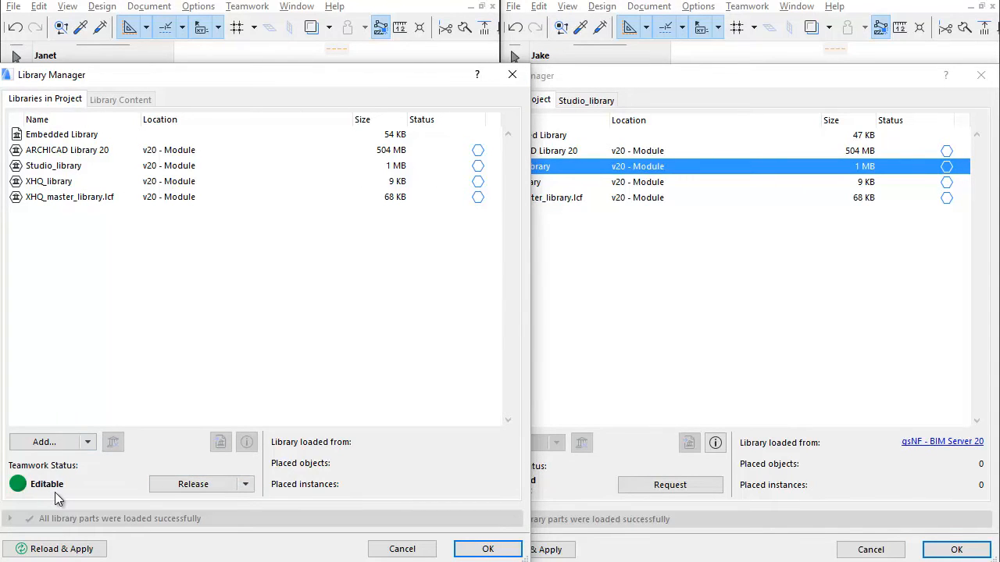
{"action": "mouse_move", "coordinate": [202, 510]}
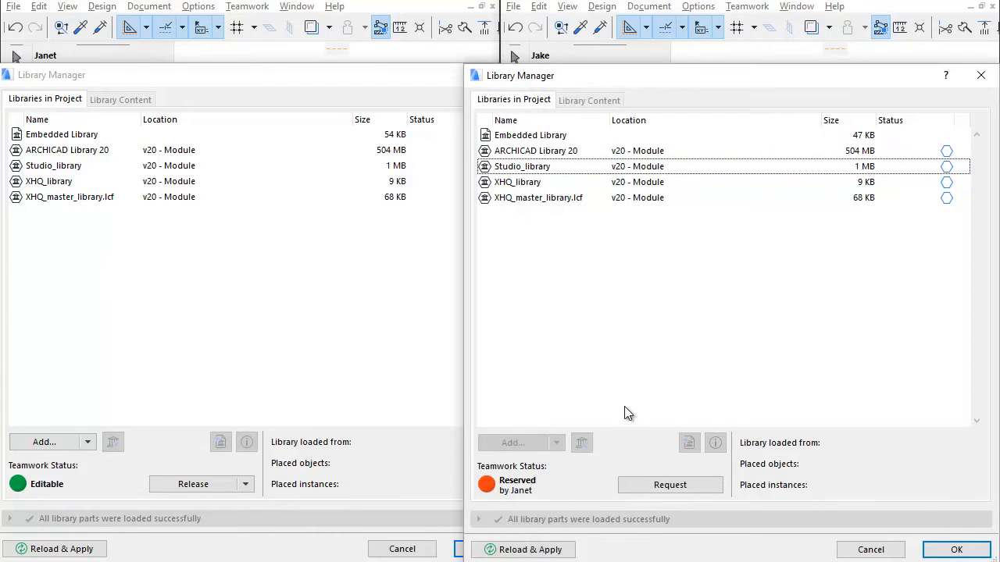
{"action": "mouse_move", "coordinate": [542, 412]}
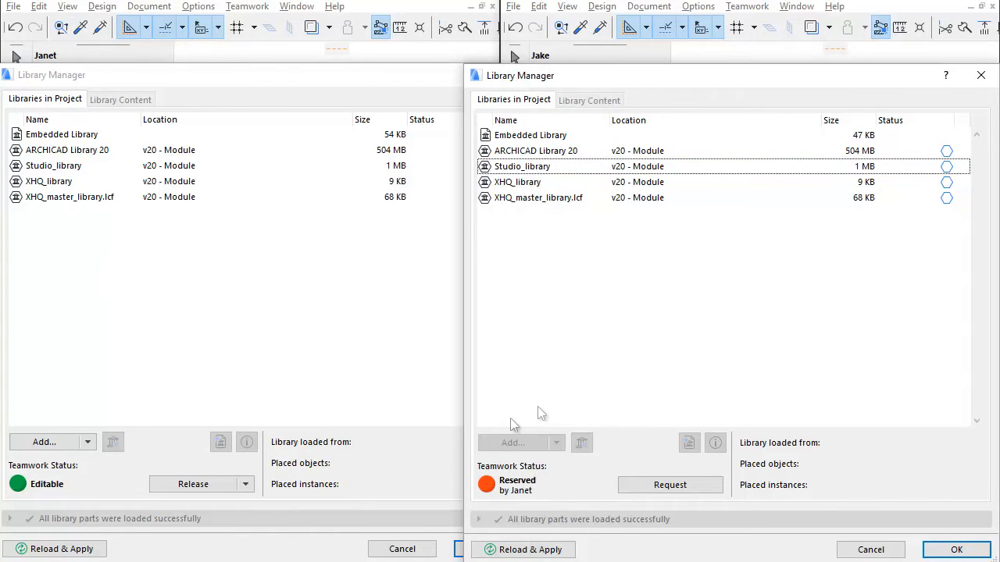
{"action": "mouse_move", "coordinate": [564, 500]}
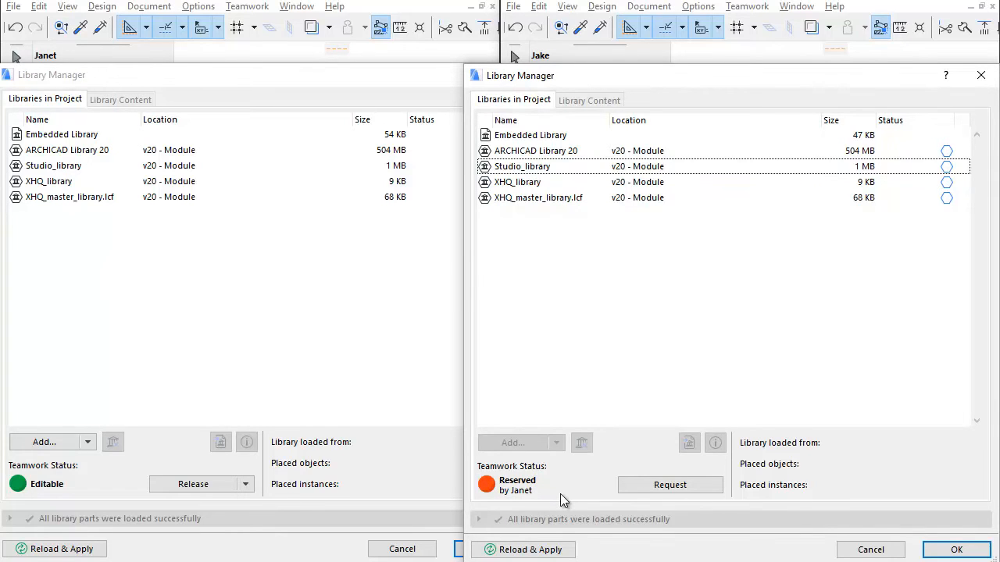
{"action": "mouse_move", "coordinate": [539, 519]}
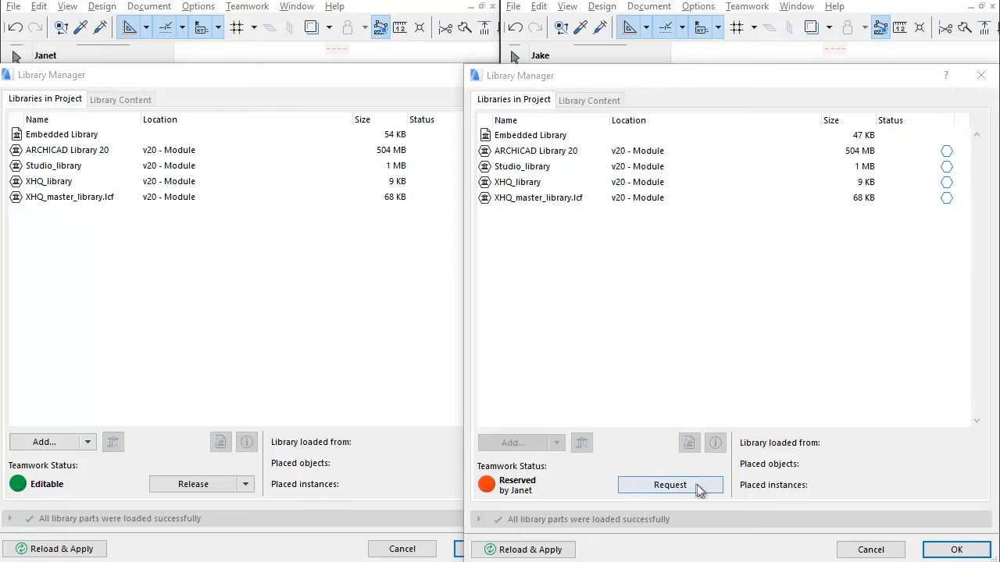
Send Jake's New Ownership Request for the reserved libraries and close his Library Manager.
{"action": "left_click", "coordinate": [669, 484]}
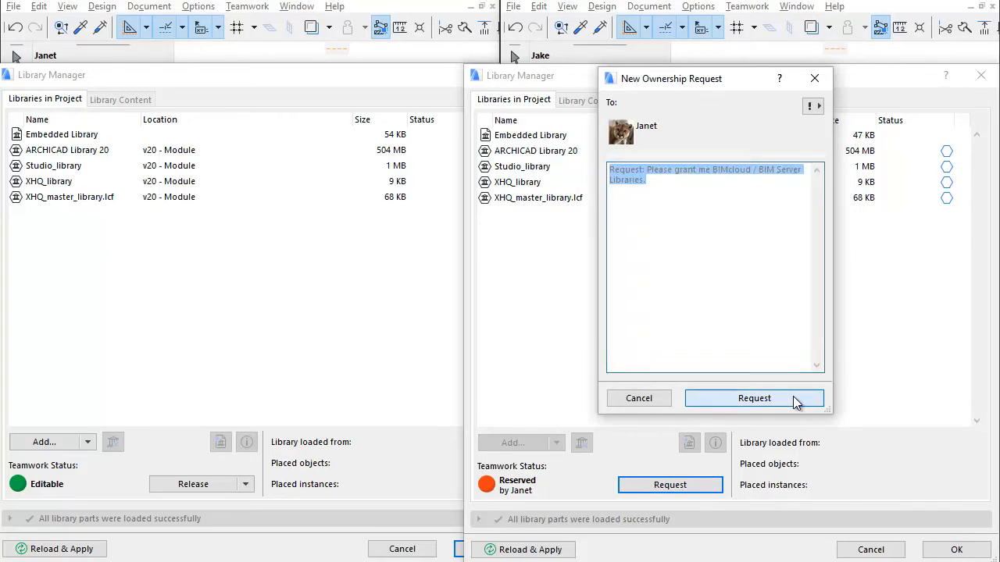
{"action": "left_click", "coordinate": [753, 399]}
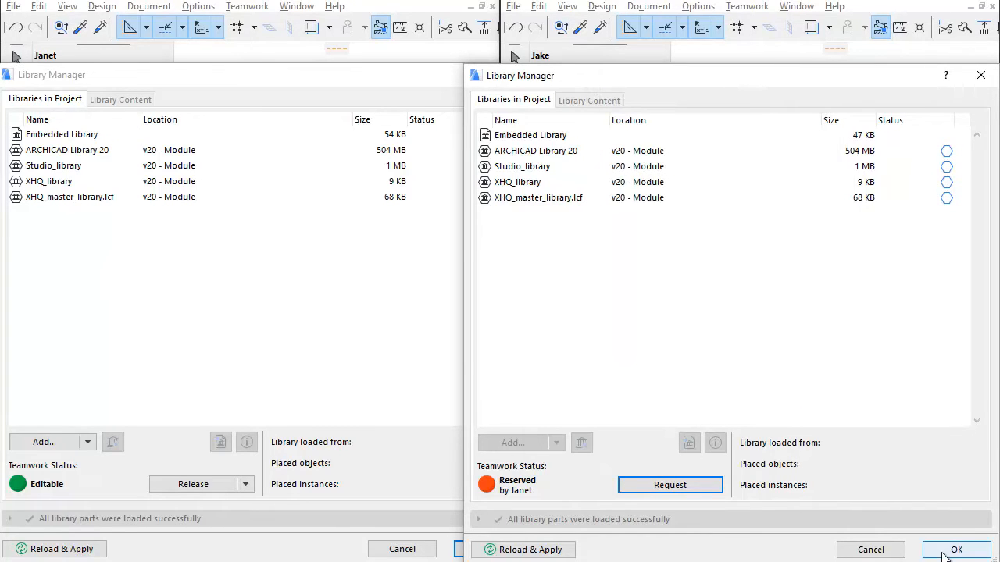
{"action": "left_click", "coordinate": [956, 550]}
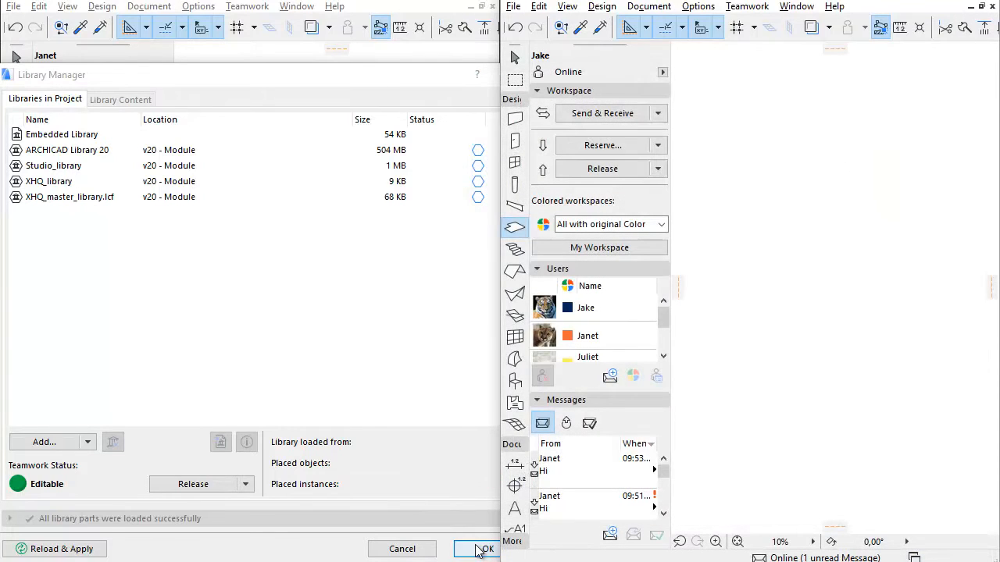
Close Janet's Library Manager, grant the incoming request, and read Jake's 'Request Granted.' message.
{"action": "left_click", "coordinate": [482, 549]}
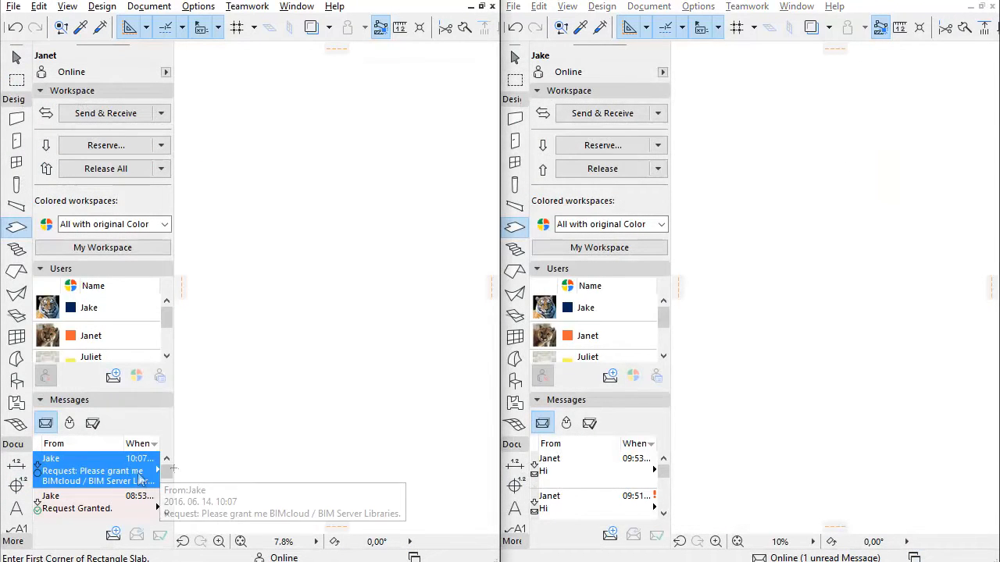
{"action": "double_click", "coordinate": [94, 470]}
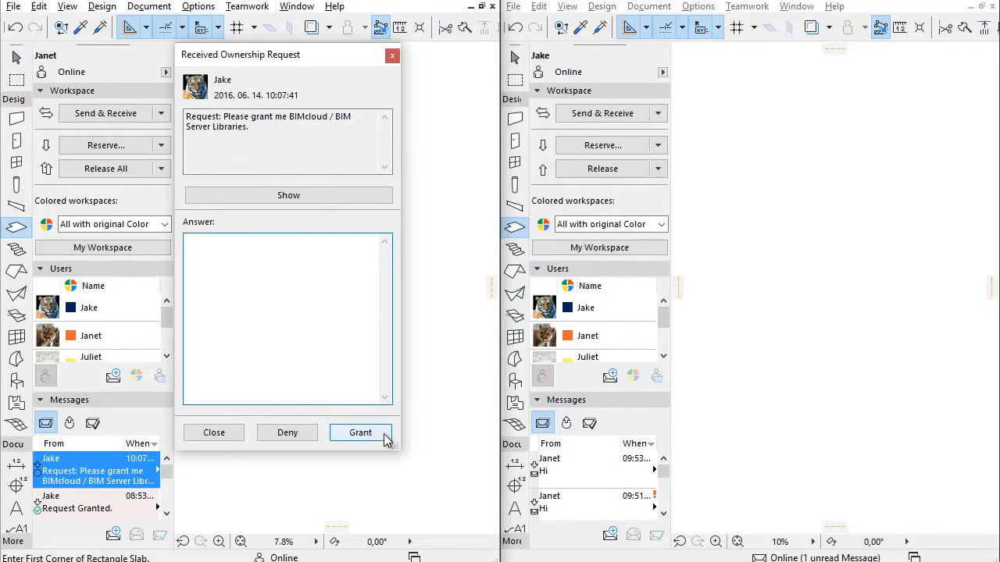
{"action": "mouse_move", "coordinate": [353, 444]}
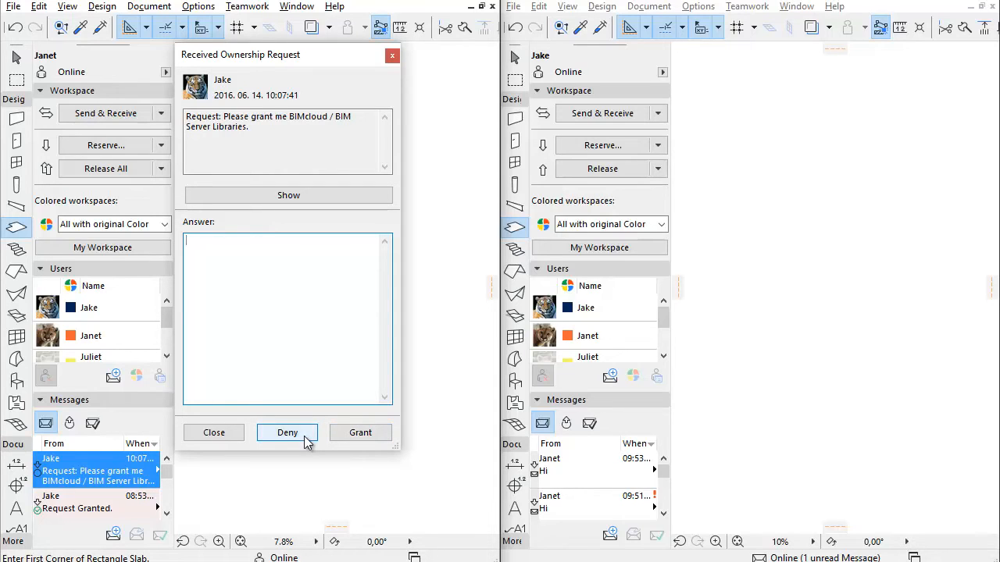
{"action": "mouse_move", "coordinate": [359, 433]}
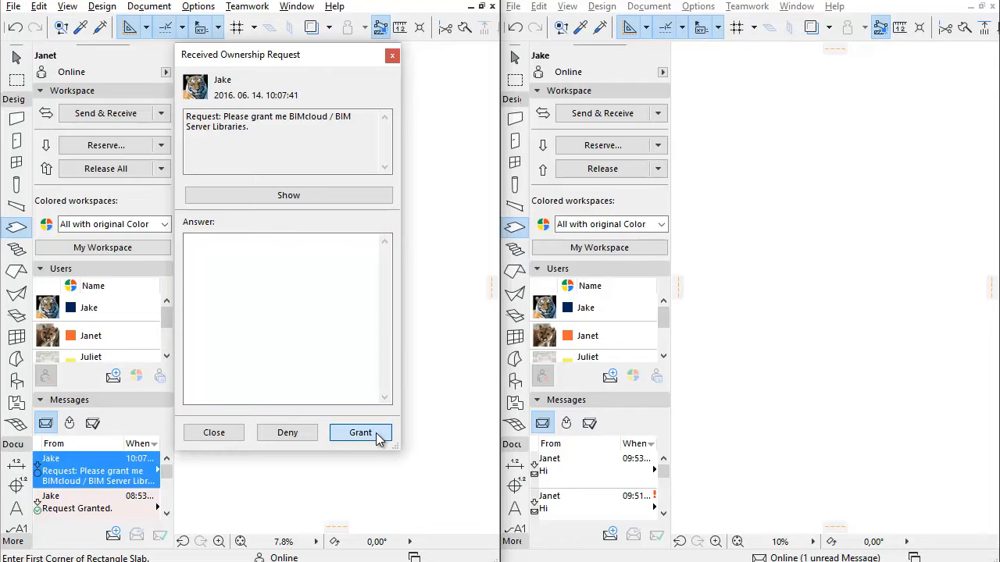
{"action": "left_click", "coordinate": [359, 433]}
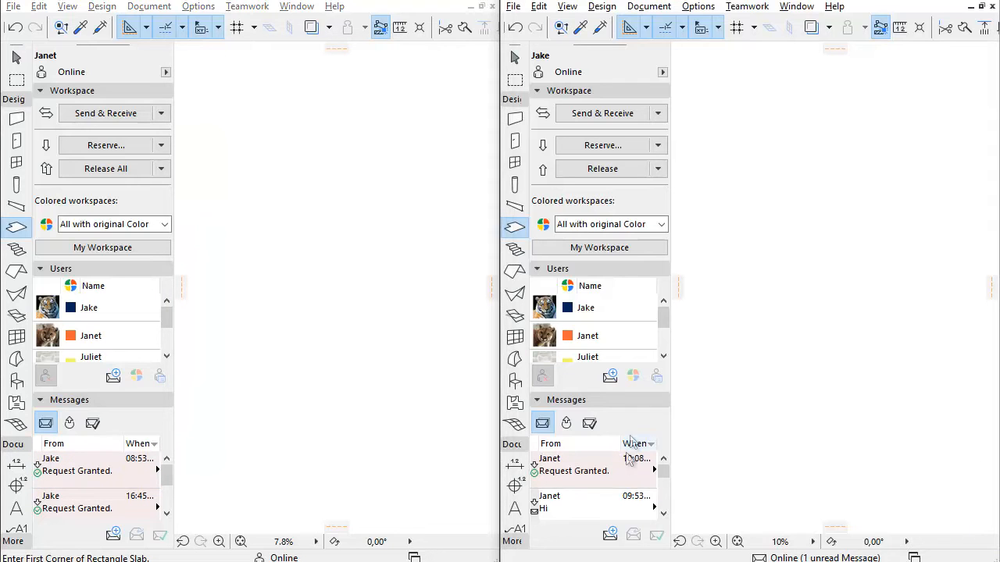
{"action": "left_click", "coordinate": [575, 466]}
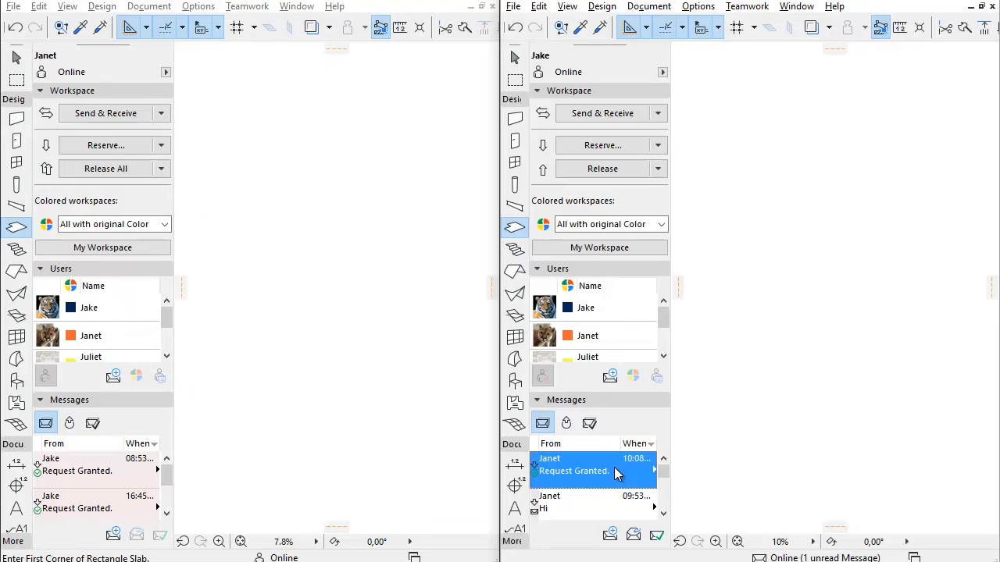
Reopen Jake's Library Manager with Studio_library selected, then reach the library commands in Janet's window.
{"action": "left_click", "coordinate": [512, 6]}
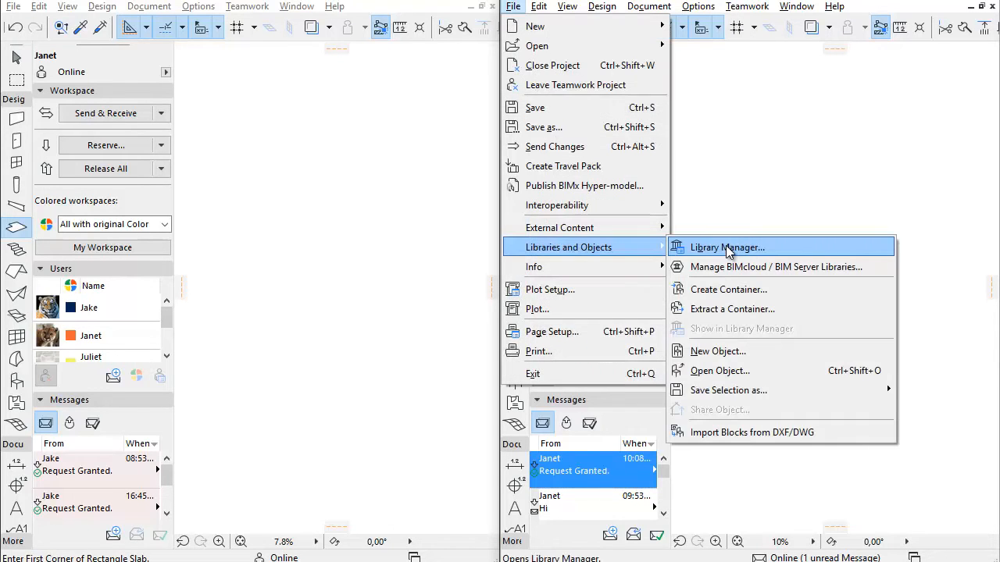
{"action": "left_click", "coordinate": [726, 247]}
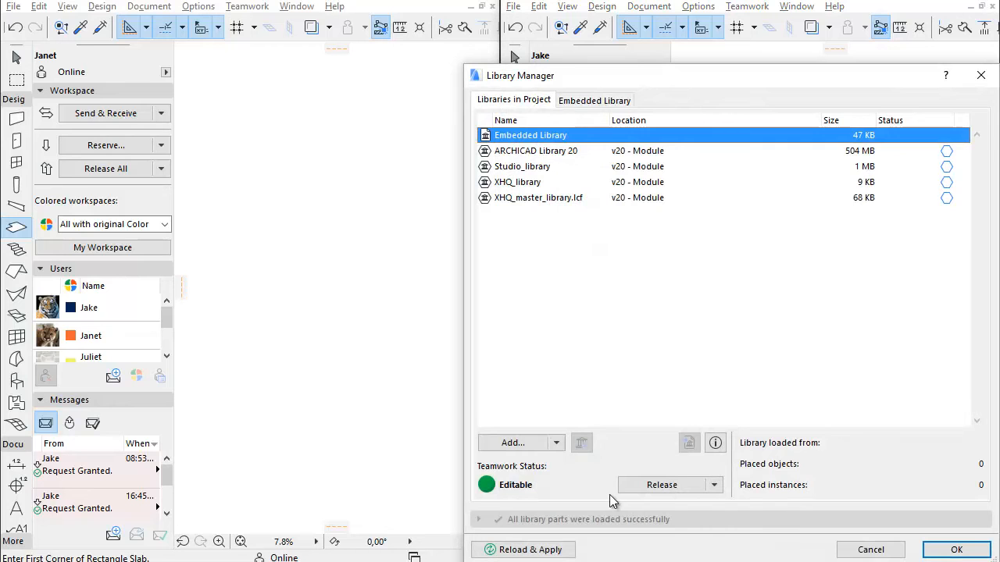
{"action": "left_click", "coordinate": [522, 166]}
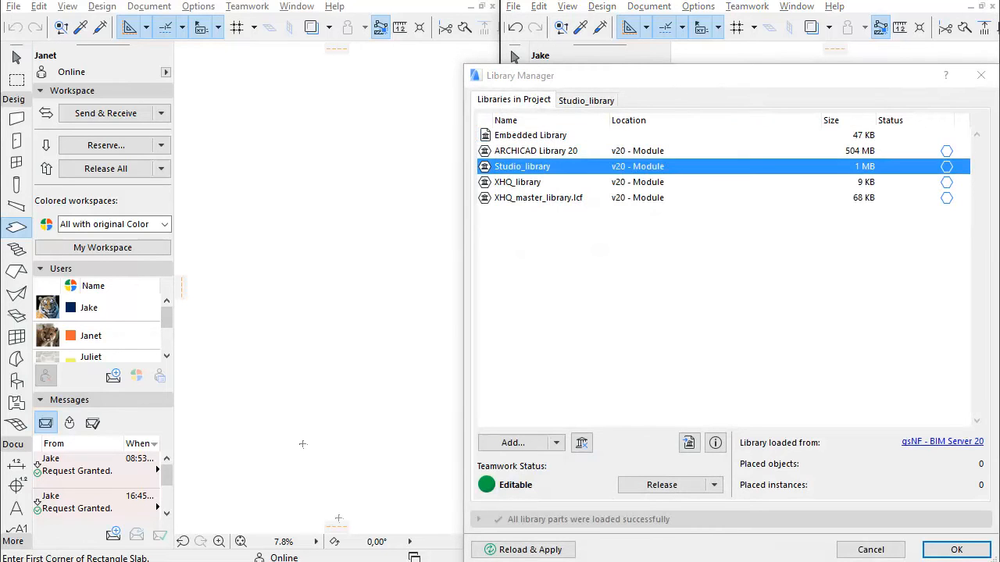
{"action": "left_click", "coordinate": [13, 6]}
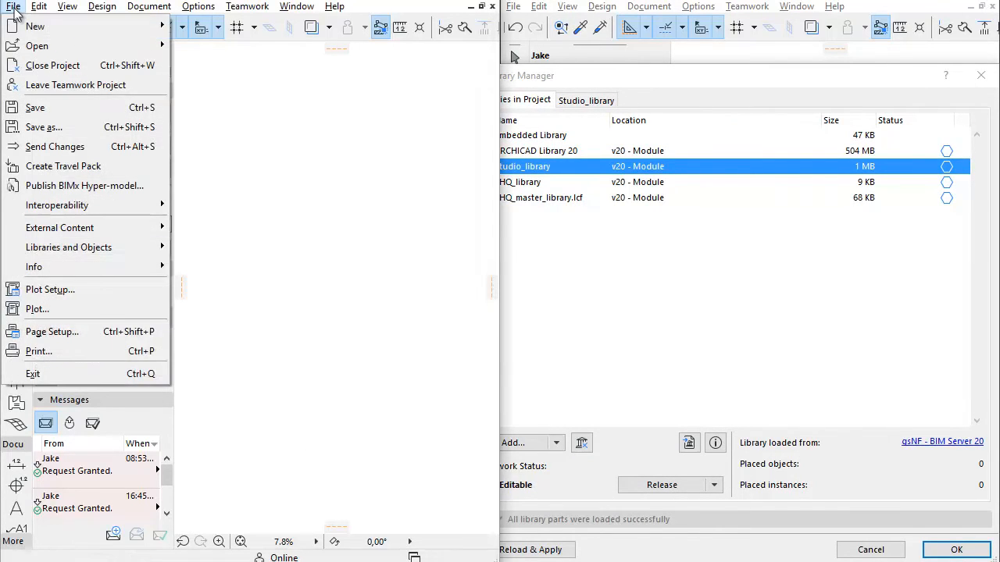
{"action": "mouse_move", "coordinate": [69, 247]}
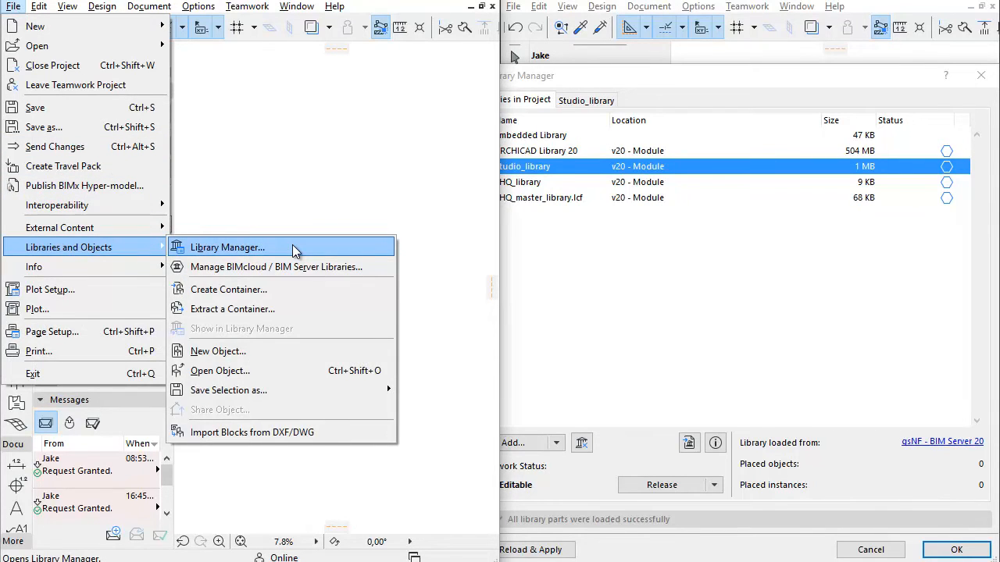
Reserve the Textures folder of Studio_library for Janet, making it editable for her.
{"action": "left_click", "coordinate": [228, 247]}
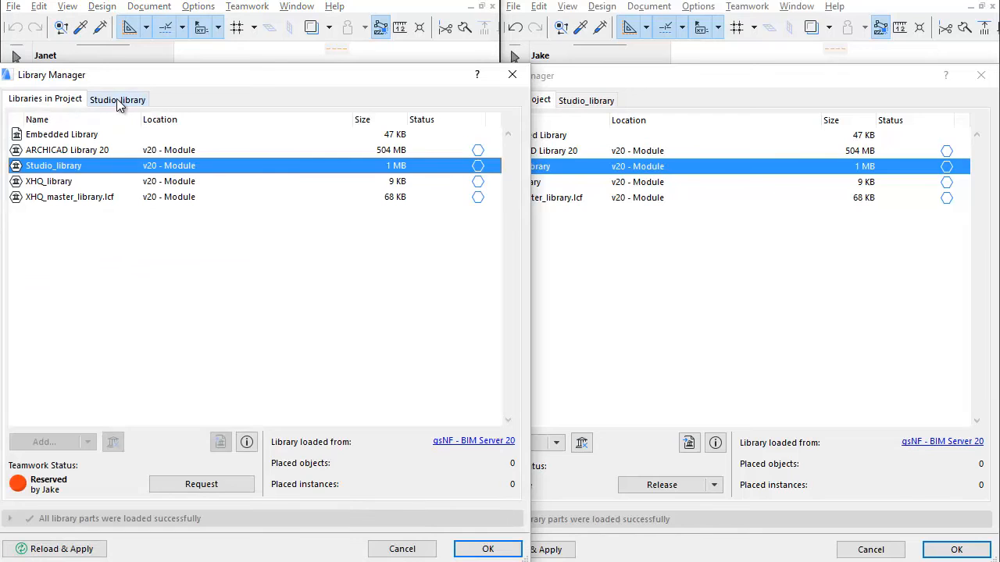
{"action": "left_click", "coordinate": [118, 100]}
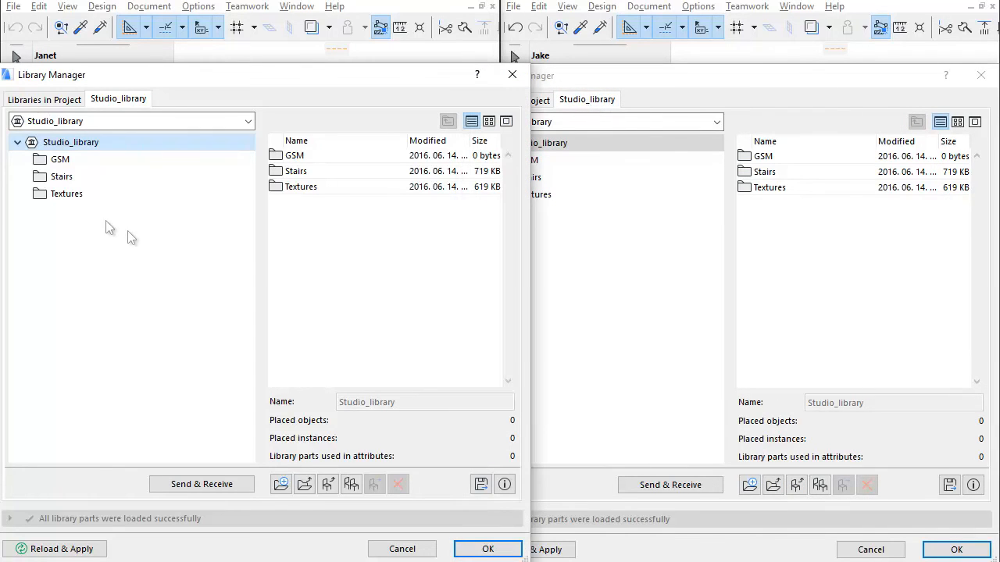
{"action": "left_click", "coordinate": [66, 194]}
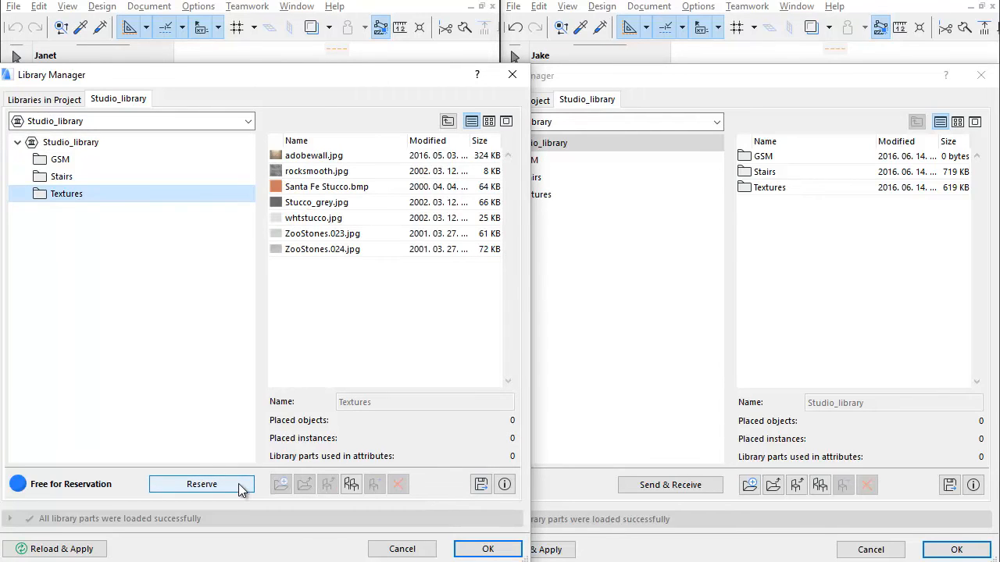
{"action": "left_click", "coordinate": [202, 484]}
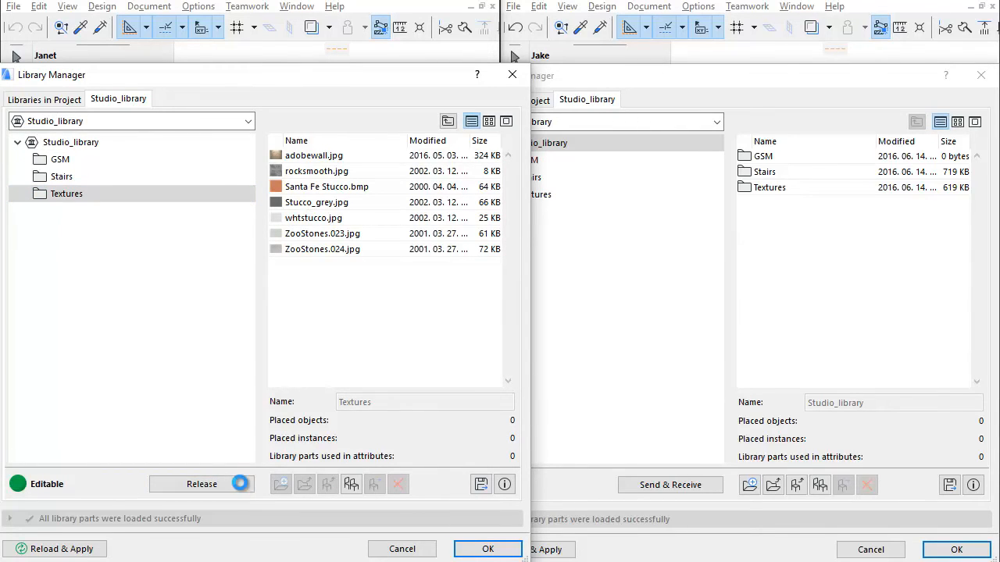
{"action": "left_click", "coordinate": [201, 484]}
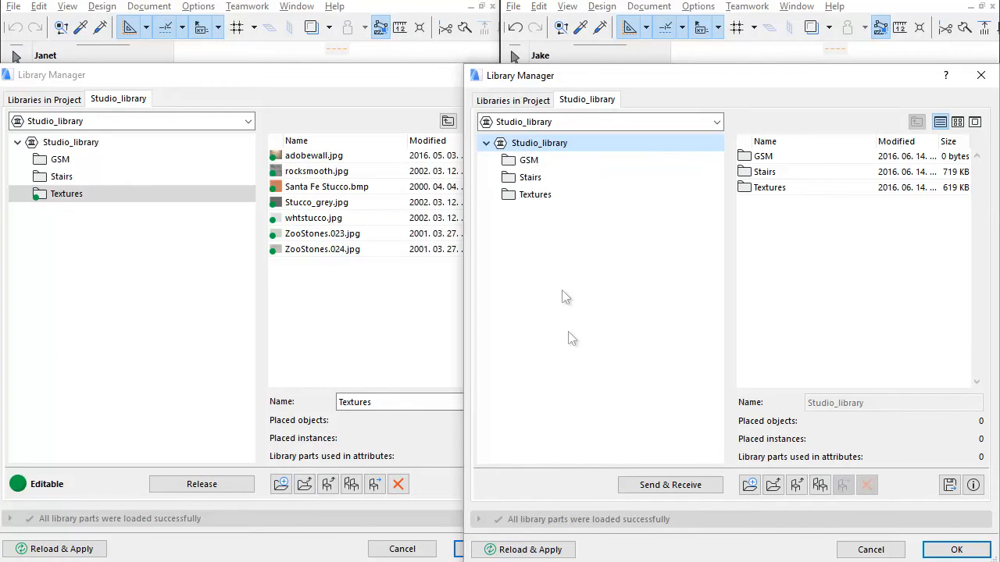
Reserve Stair_ext_01.gsm in the Stairs folder for Jake and view its status in Janet's Library Manager.
{"action": "left_click", "coordinate": [535, 194]}
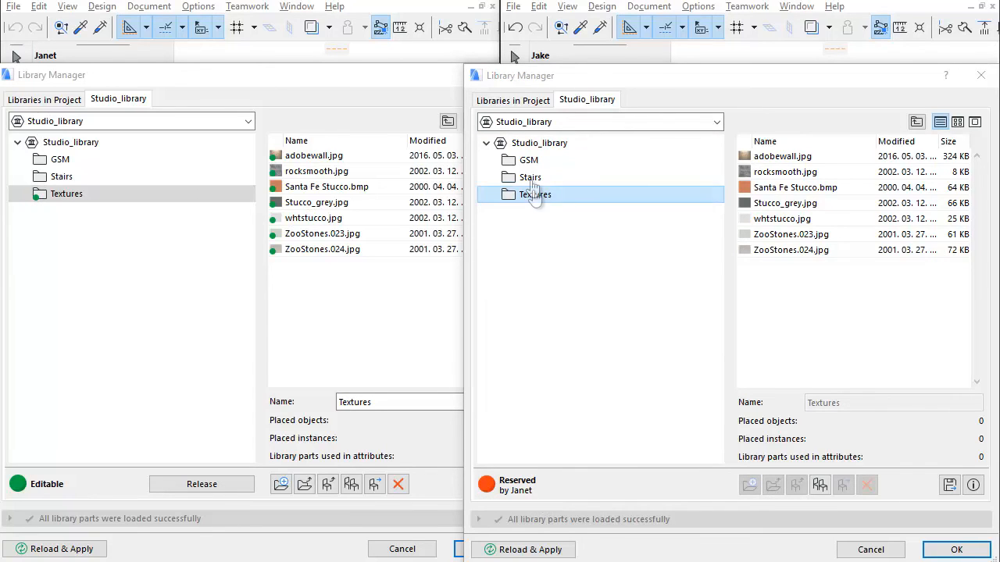
{"action": "left_click", "coordinate": [529, 178]}
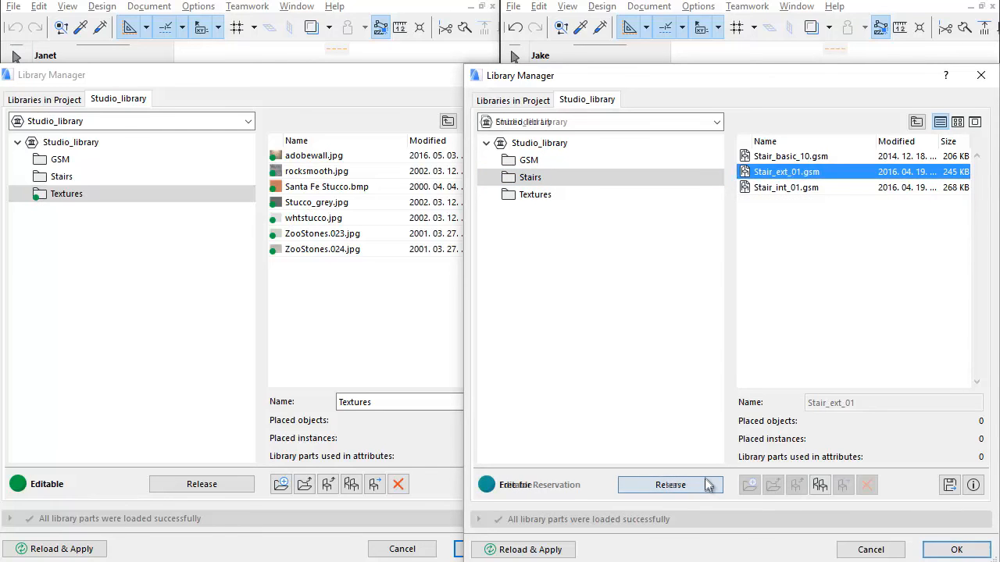
{"action": "left_click", "coordinate": [61, 177]}
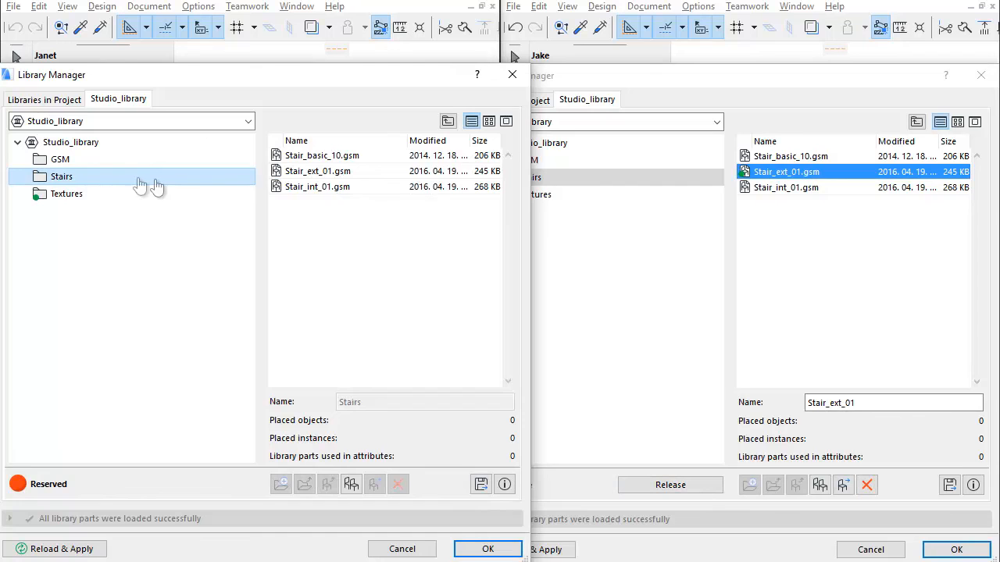
{"action": "left_click", "coordinate": [317, 170]}
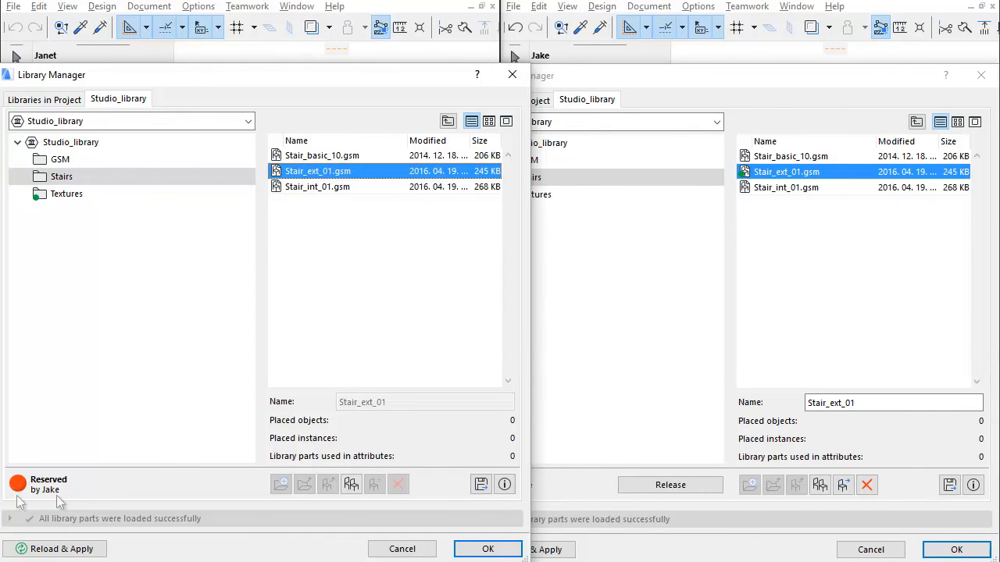
Send & Release All of Janet's library reservations, then reach Jake's Send & Receive options.
{"action": "left_click", "coordinate": [245, 485]}
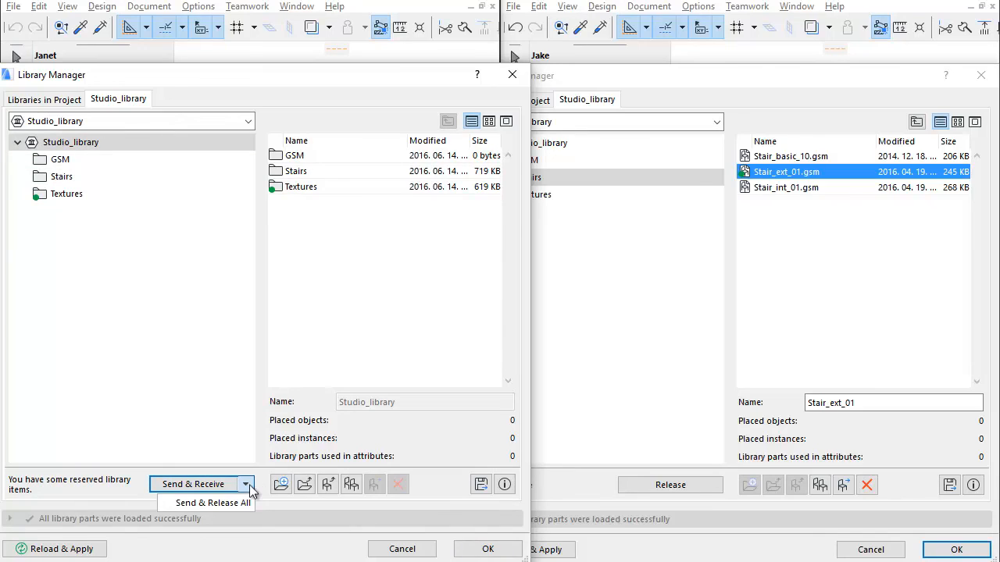
{"action": "mouse_move", "coordinate": [213, 503]}
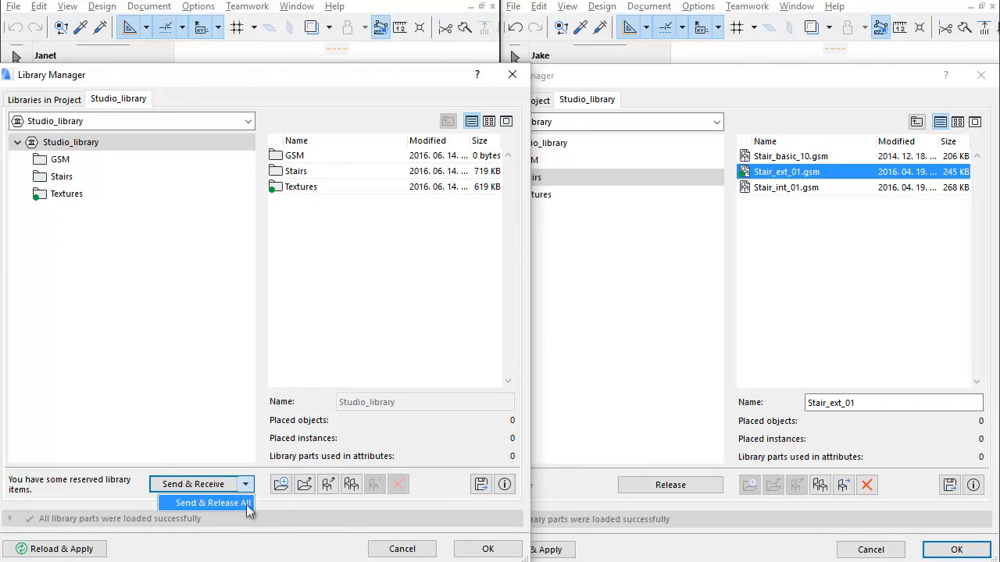
{"action": "left_click", "coordinate": [206, 503]}
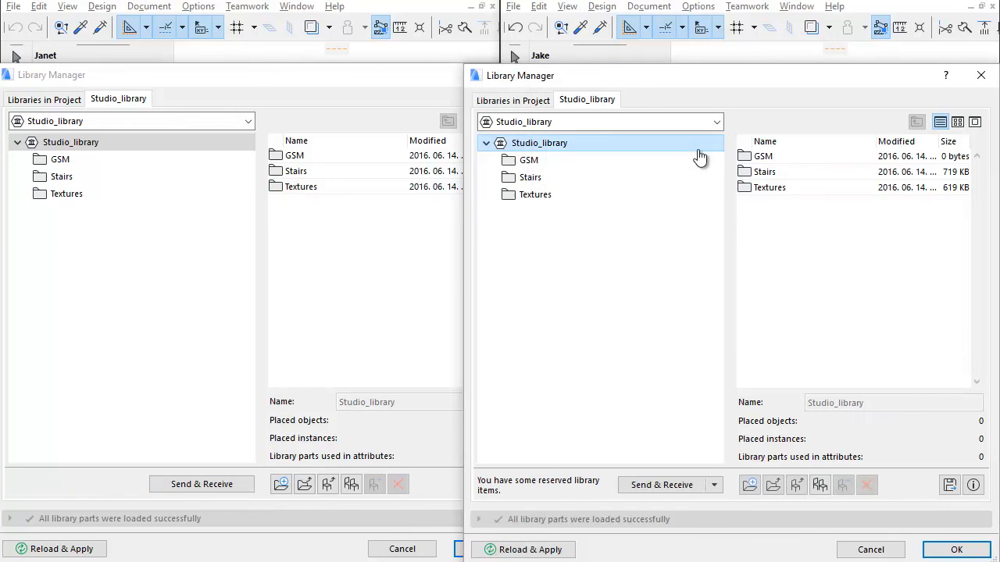
{"action": "left_click", "coordinate": [713, 484]}
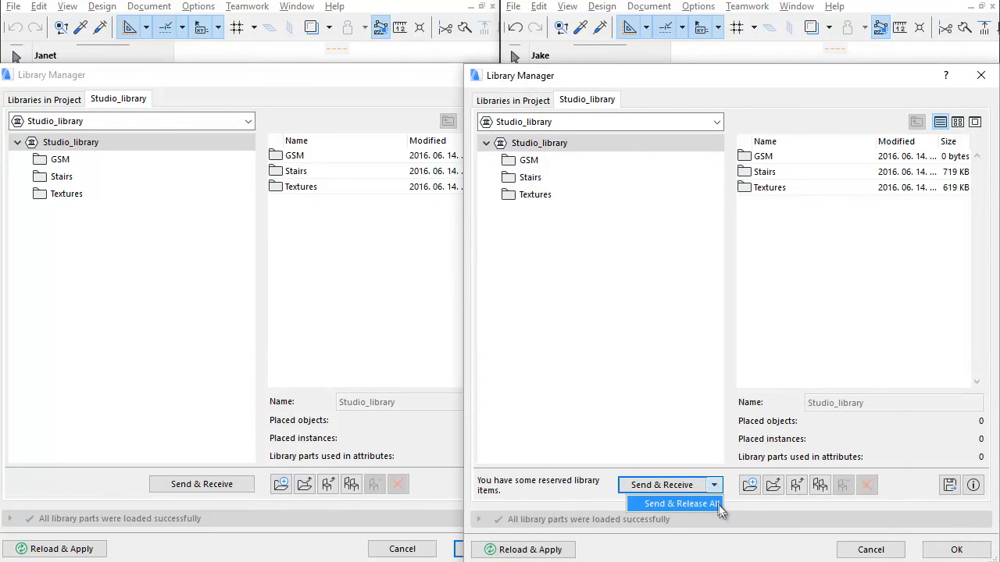